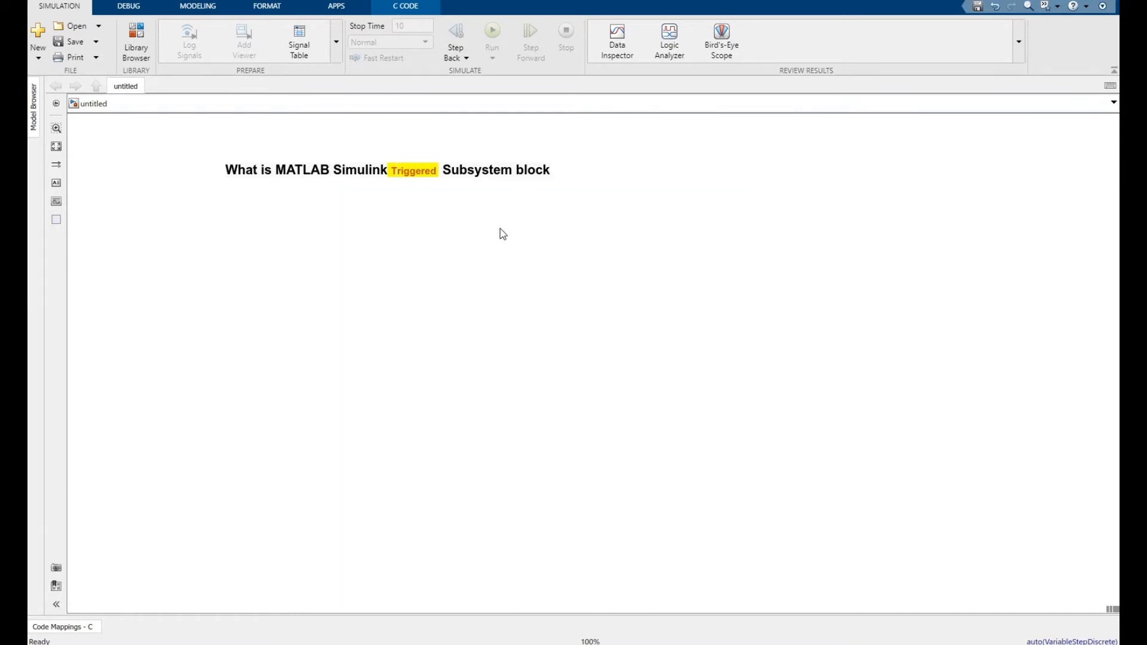
mouse_move(482, 221)
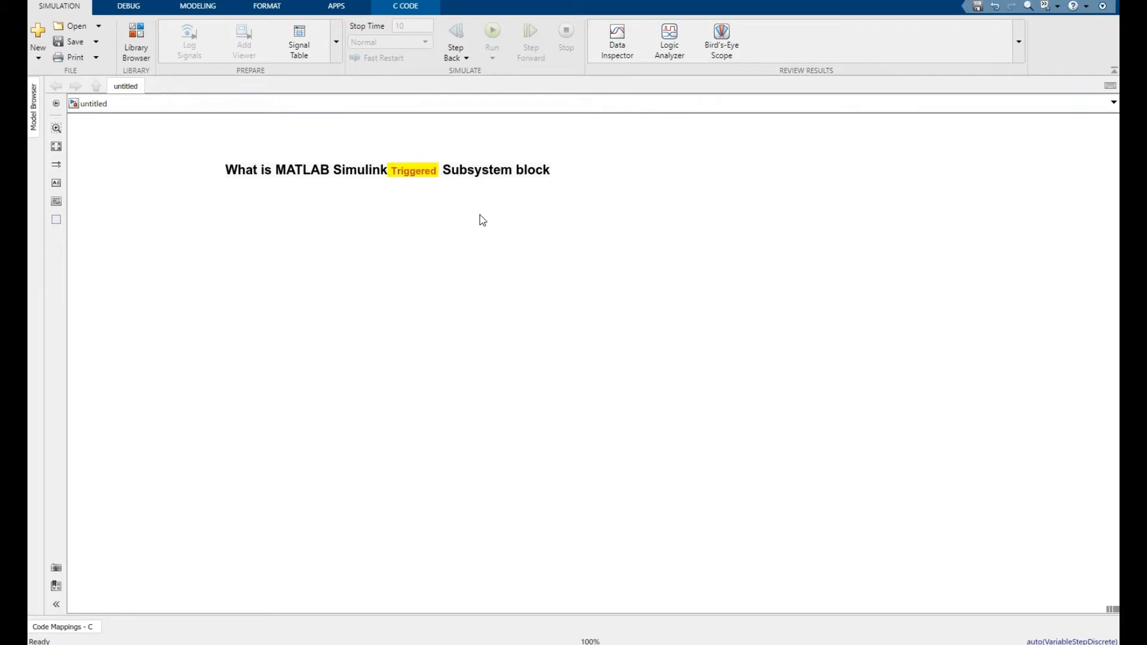
Add a Triggered Subsystem from the library and place it near the canvas centre.
left_click(388, 169)
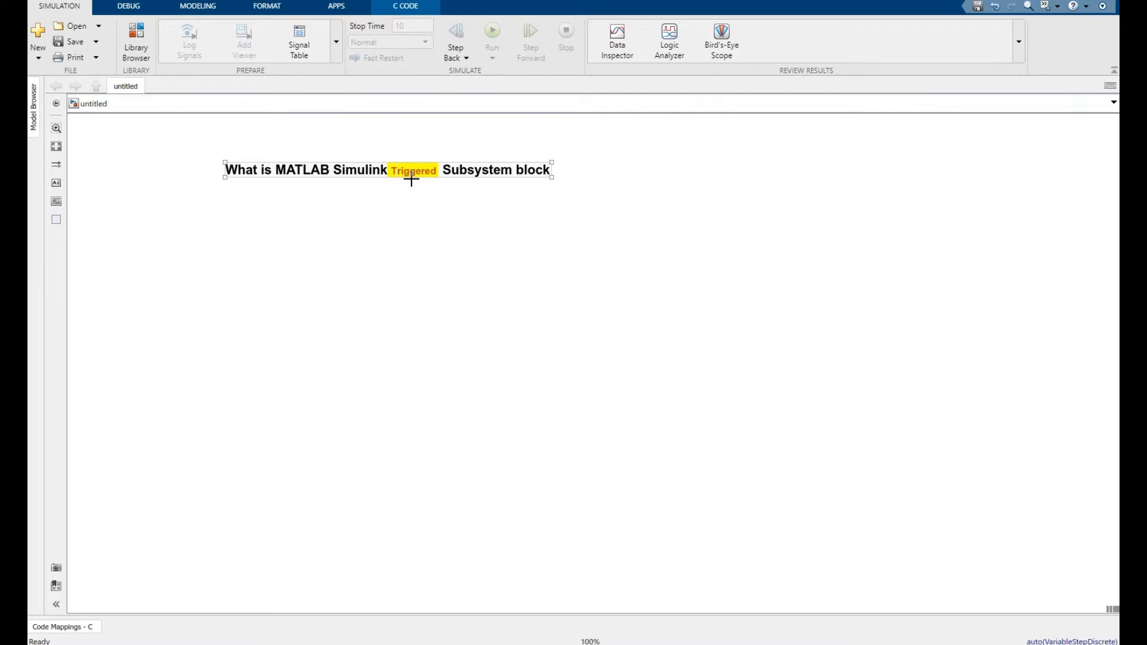
left_click(285, 151)
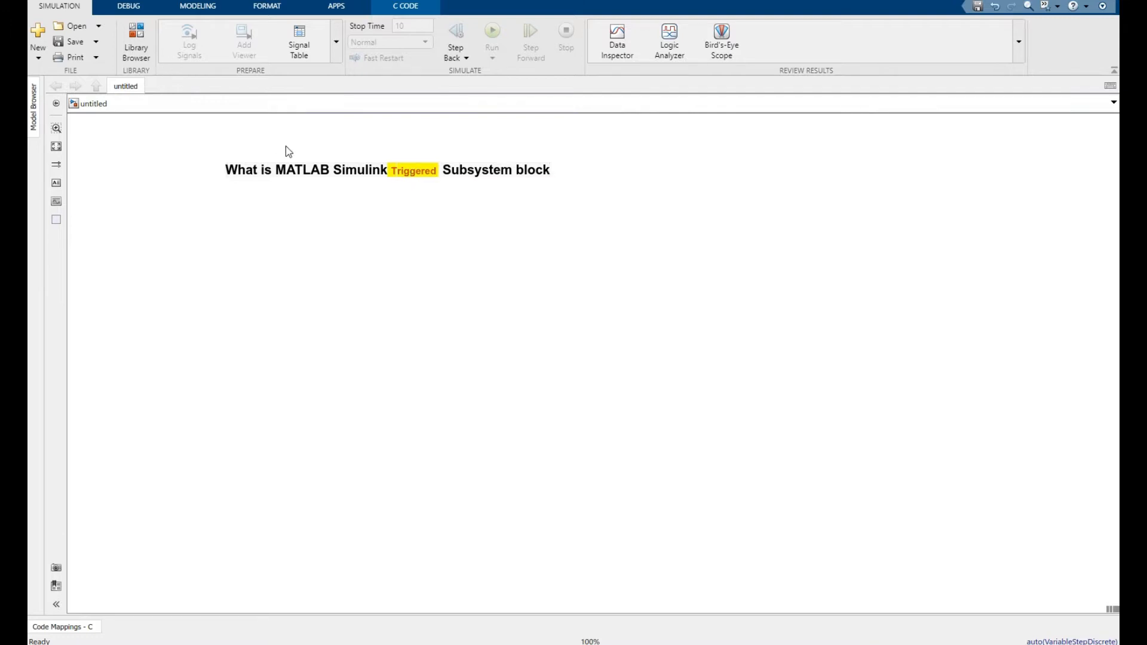
mouse_move(136, 40)
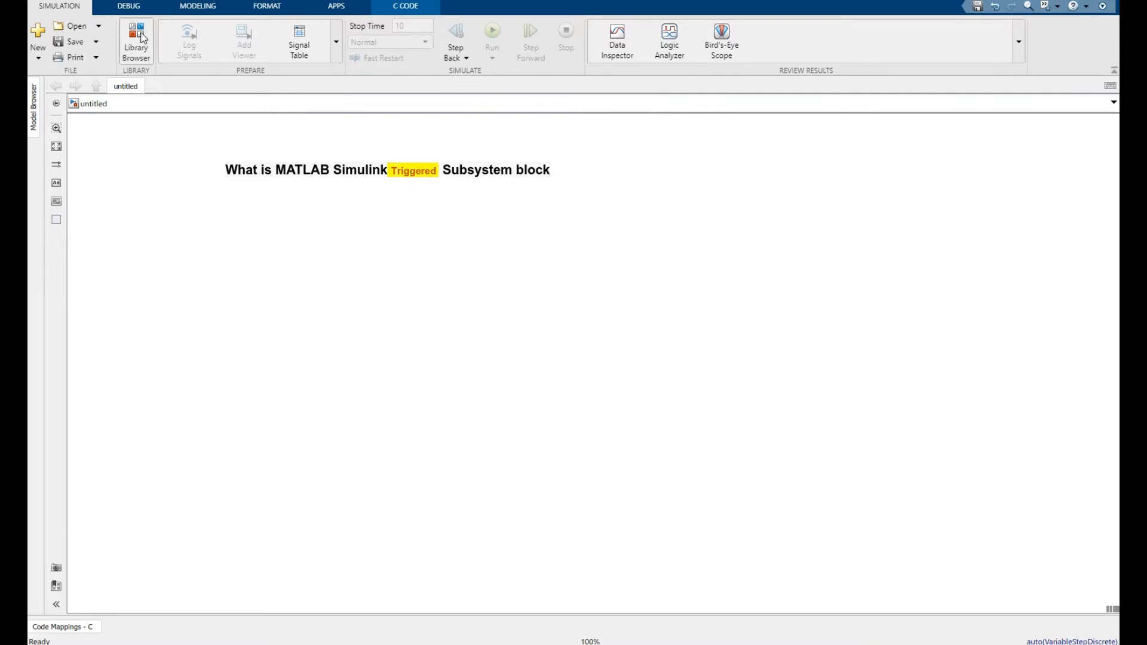
mouse_move(136, 42)
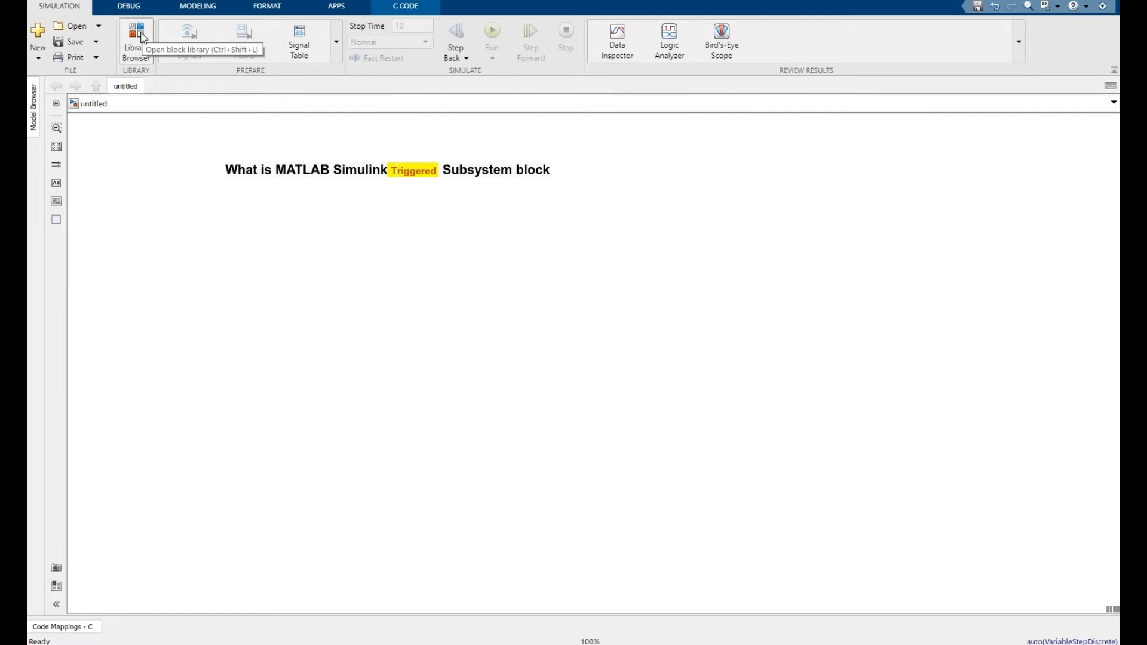
left_click(136, 36)
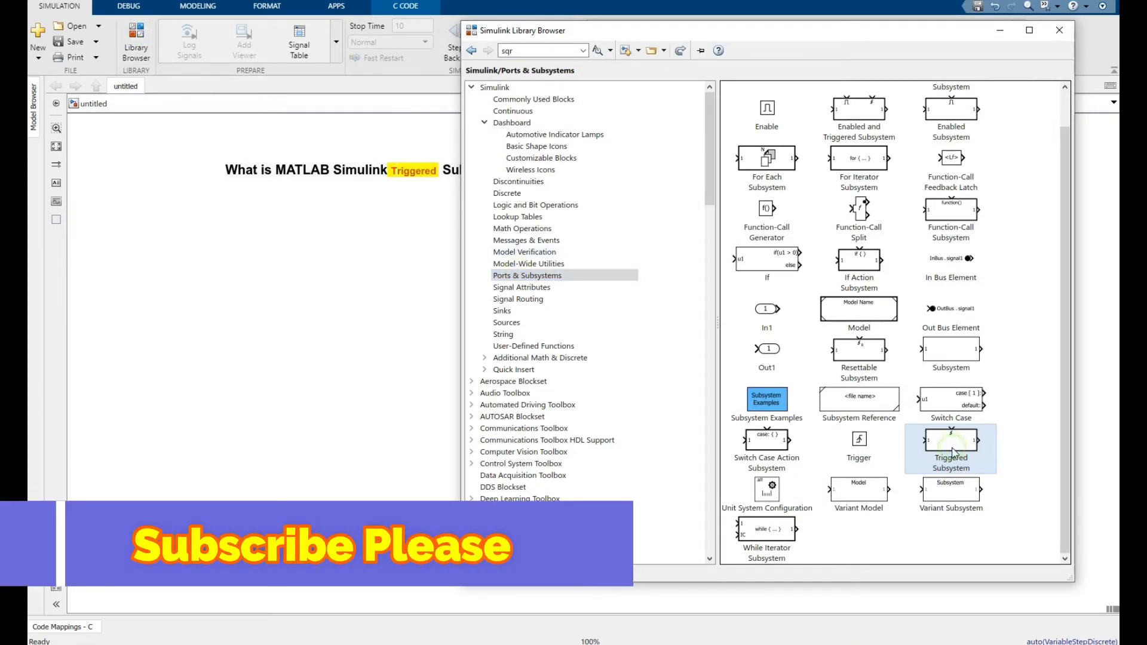
right_click(951, 439)
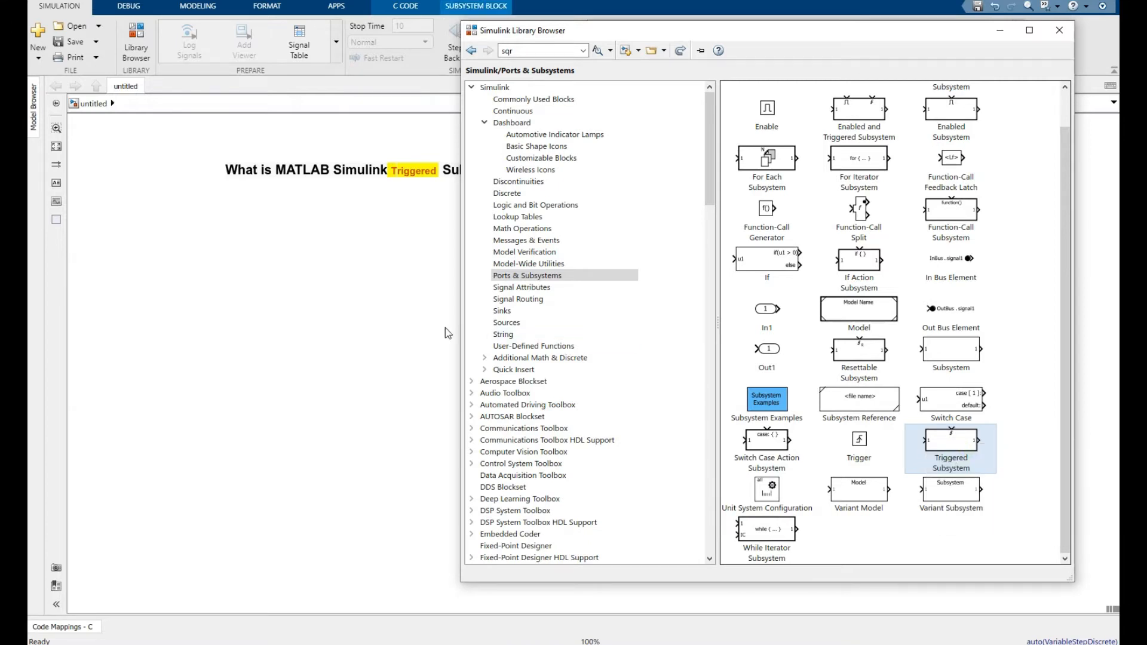
left_click_drag(951, 439, 528, 344)
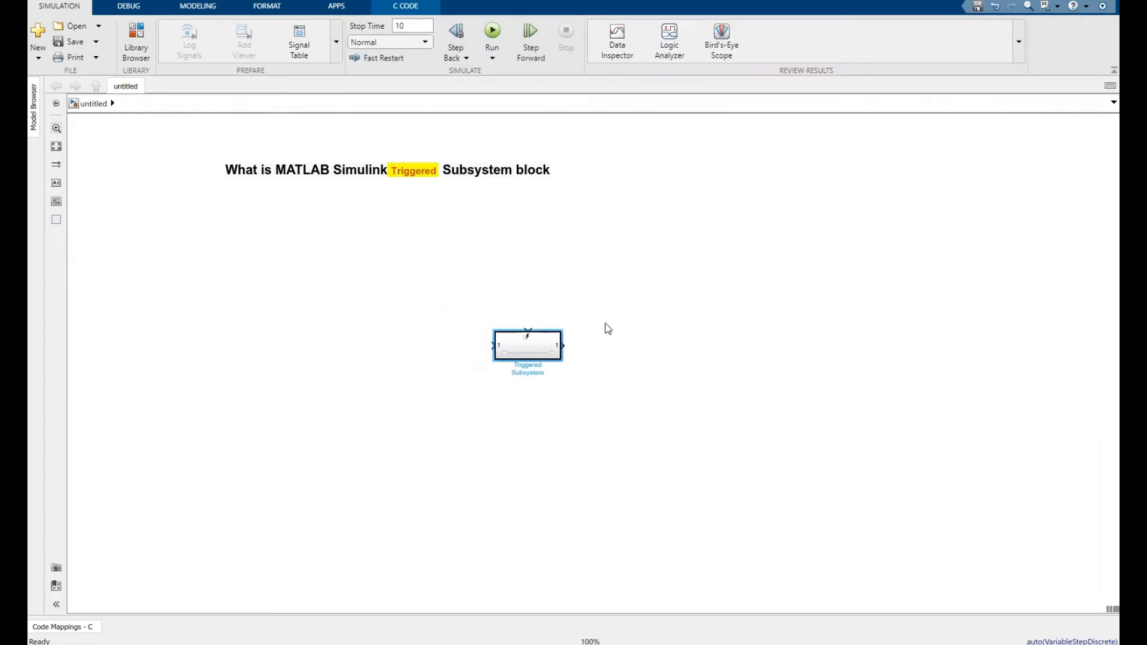
Add a Sine Wave block from the library's signal sources.
left_click(136, 42)
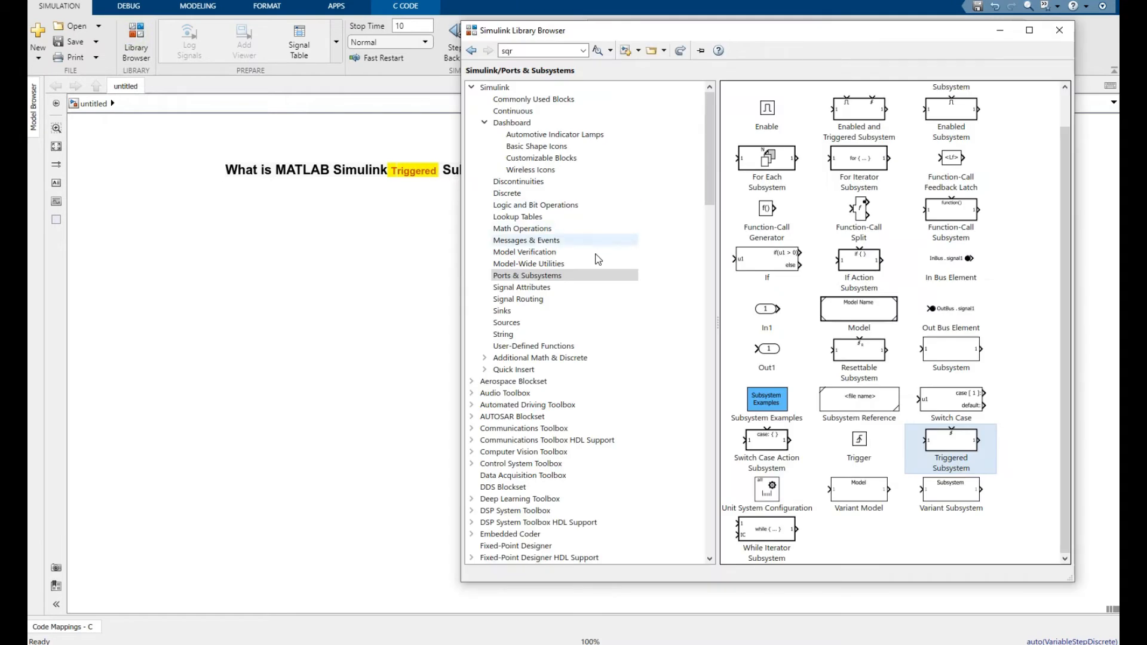
left_click(506, 322)
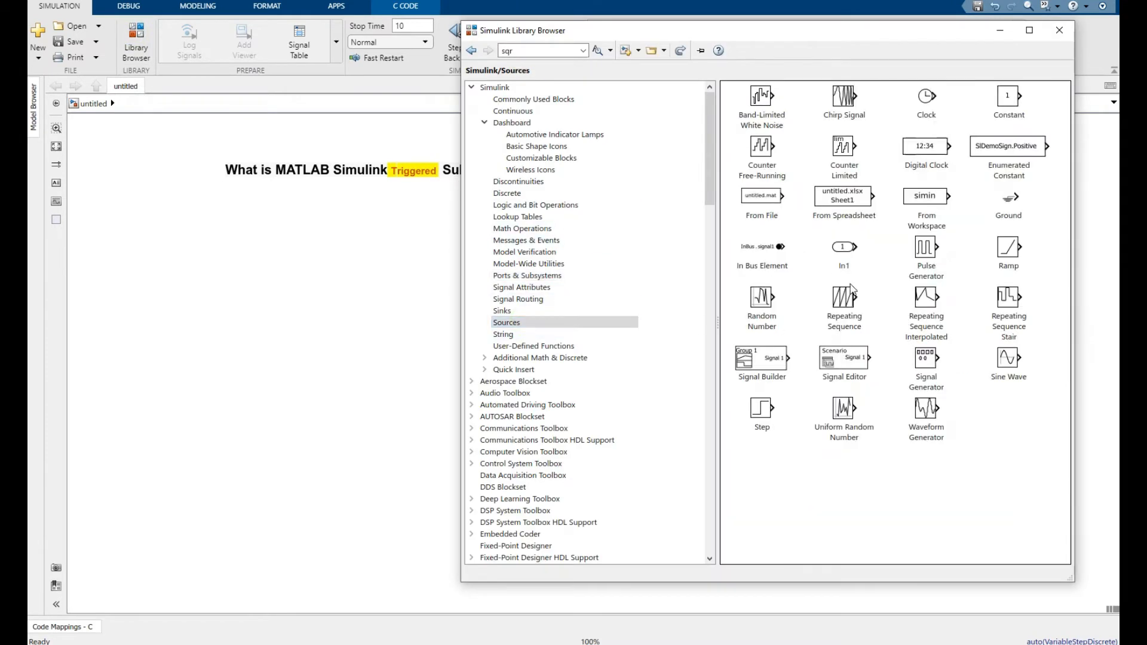
left_click(926, 247)
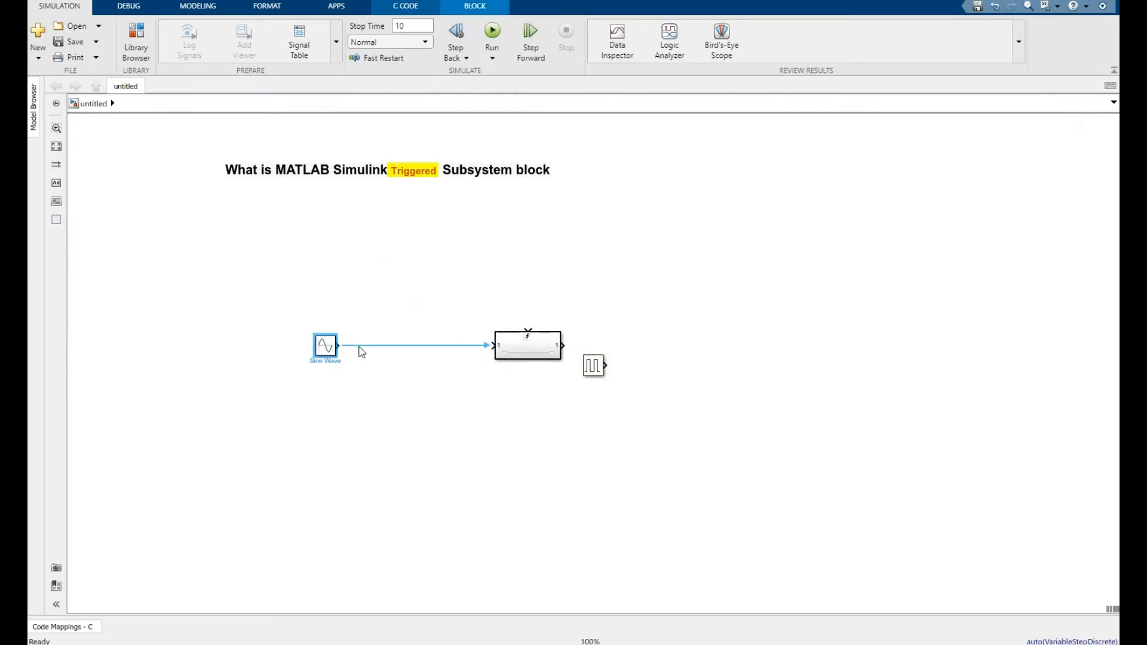
Move the Pulse Generator up, wire it to the trigger port, and set period 0.1.
left_click_drag(593, 365, 364, 274)
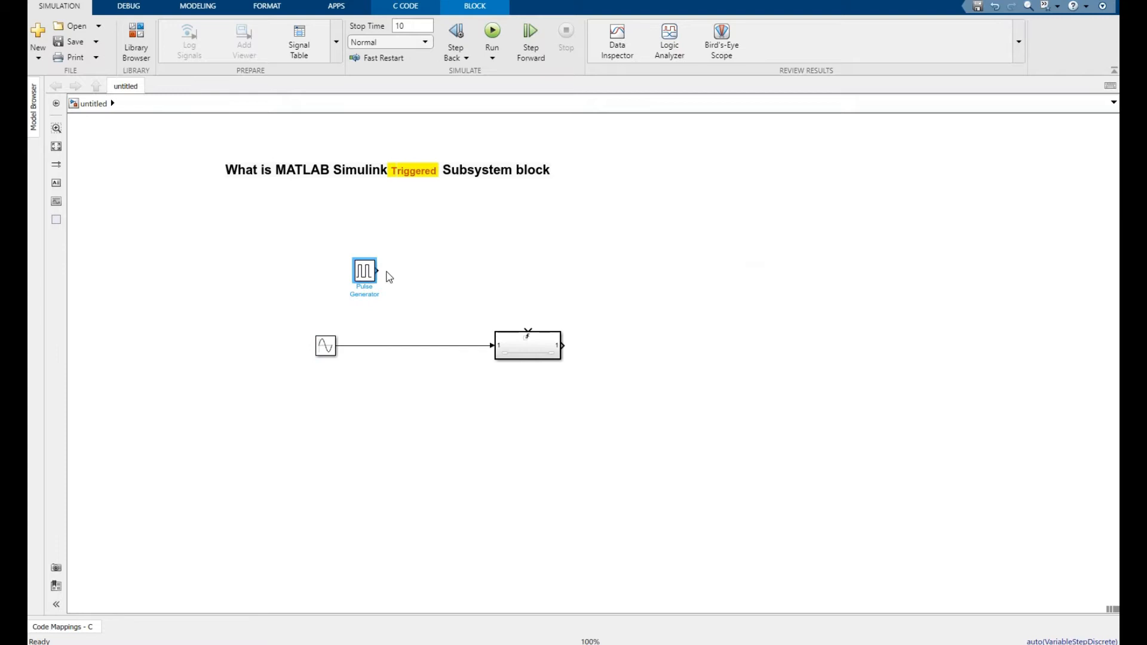
left_click_drag(378, 271, 522, 330)
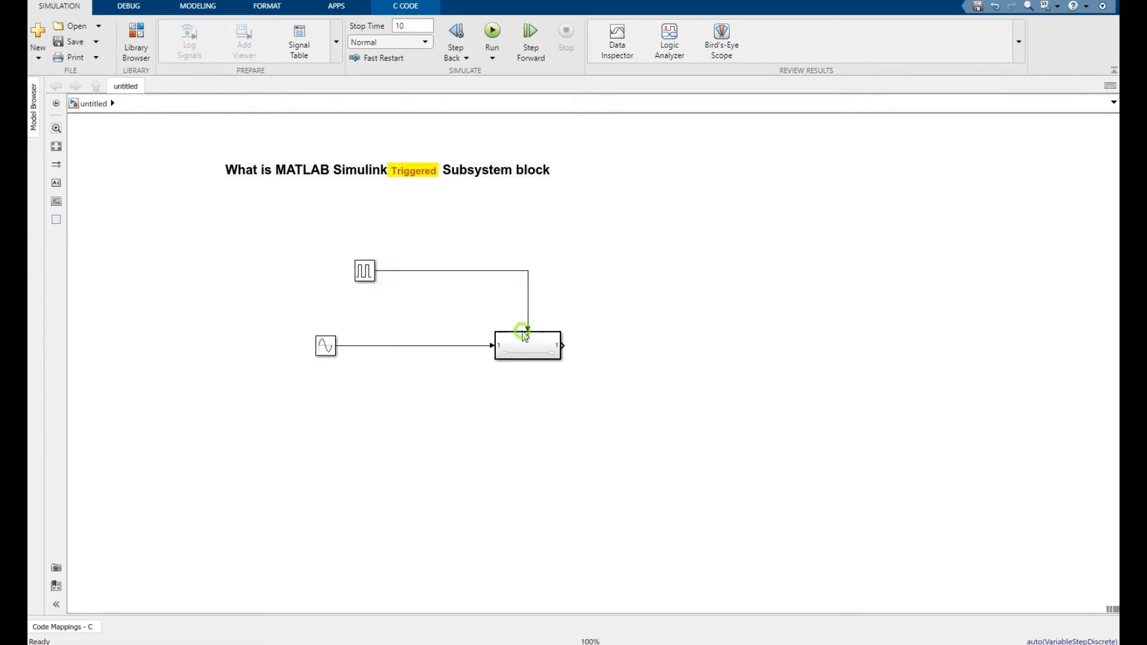
double_click(364, 271)
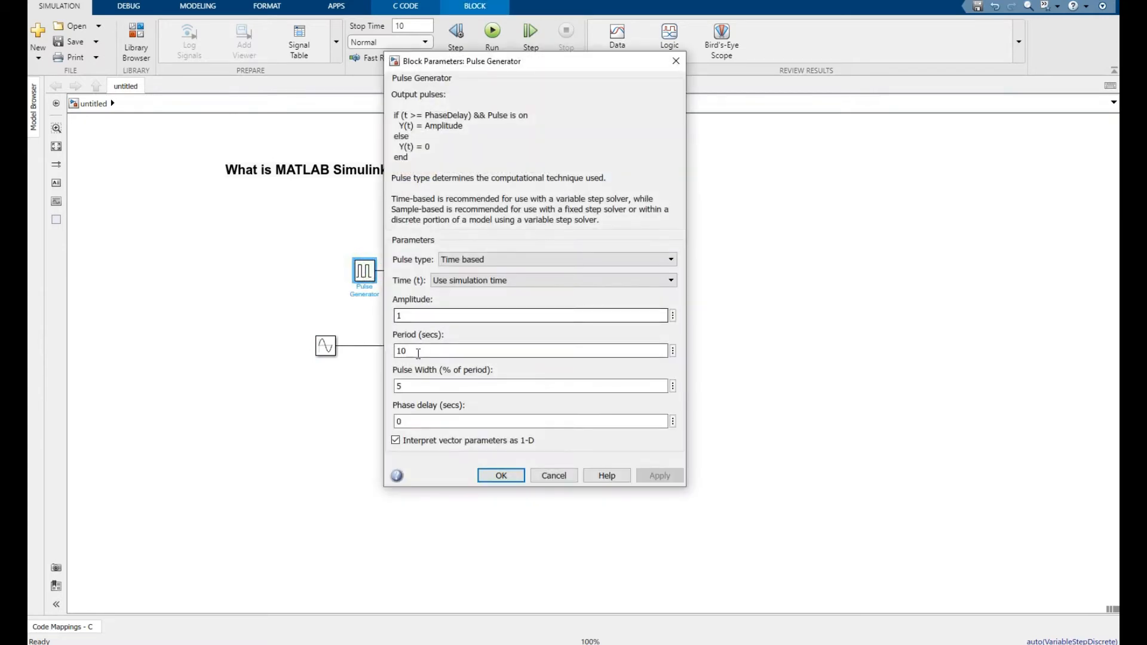
type("0.1")
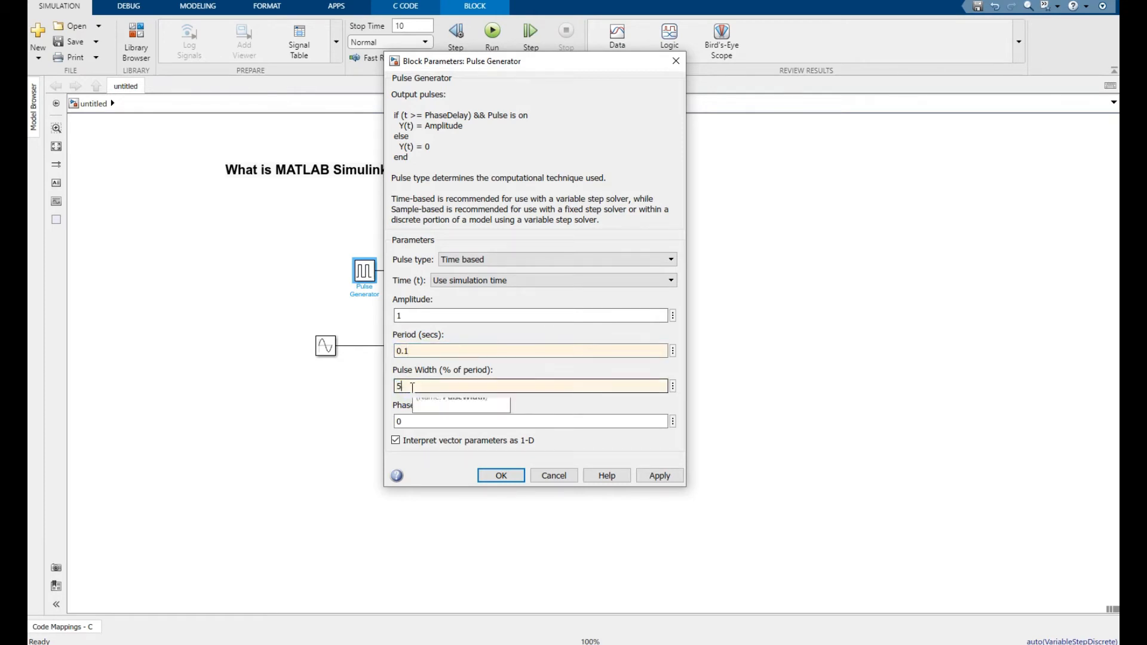
left_click(501, 476)
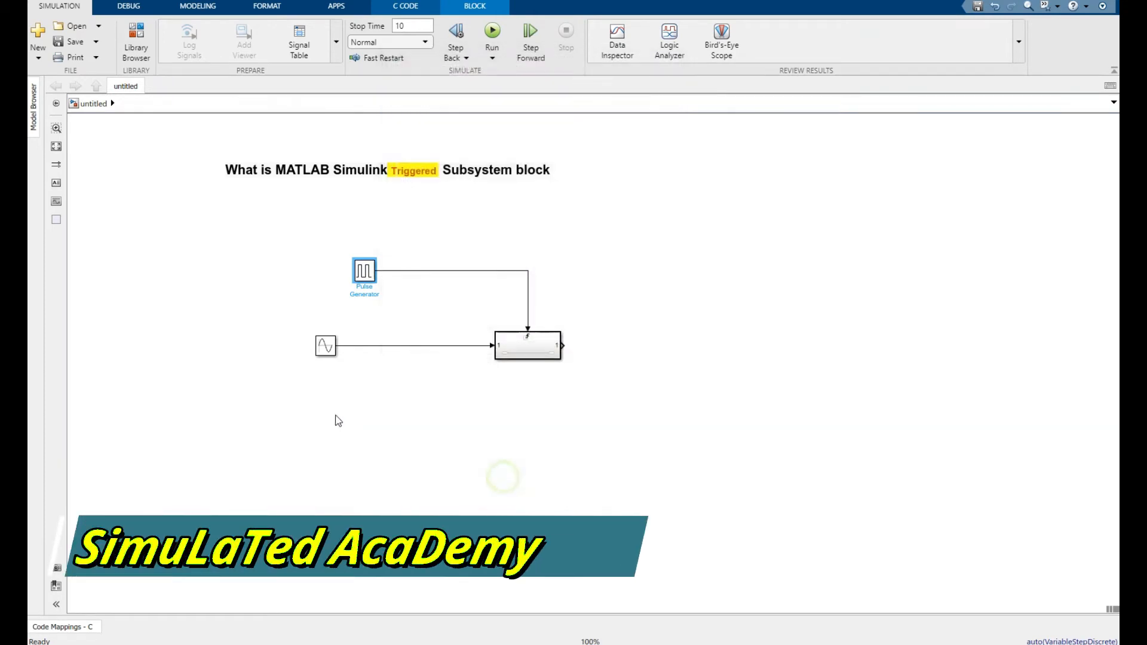
Set the Sine Wave block's frequency to 2*pi.
double_click(325, 346)
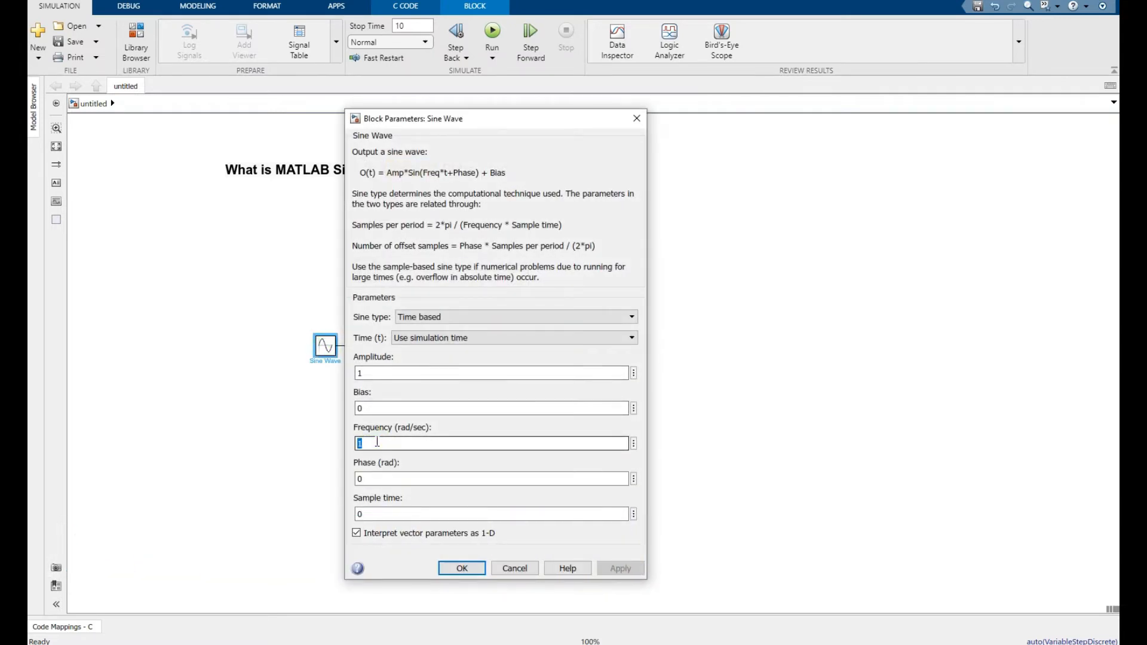
type("2*pi*")
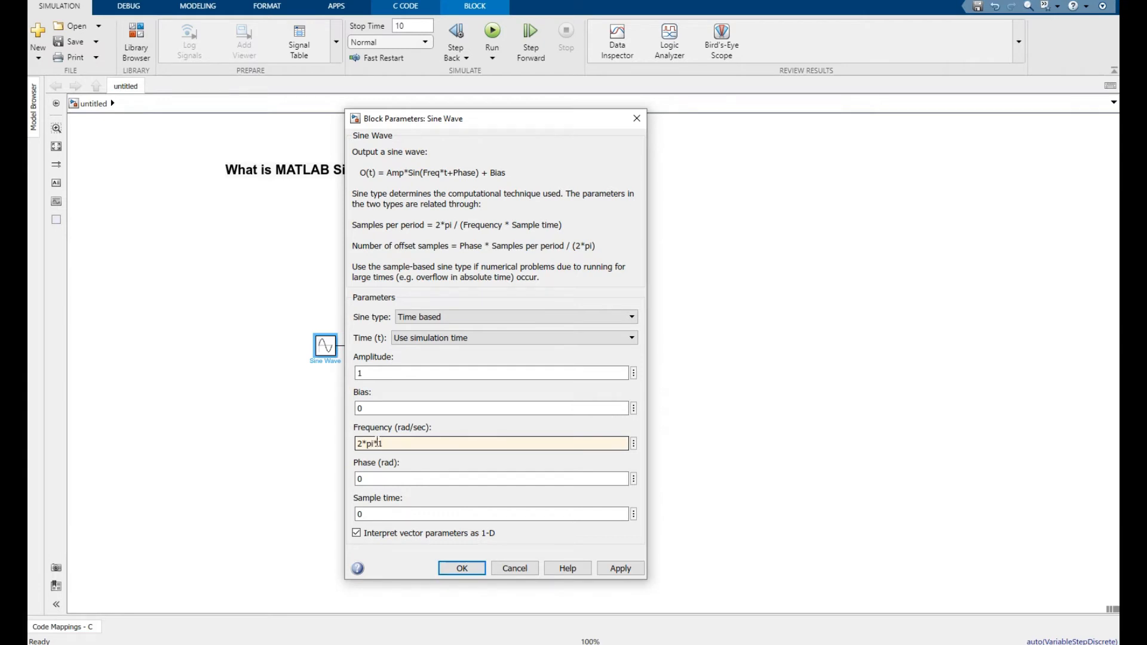
left_click(461, 568)
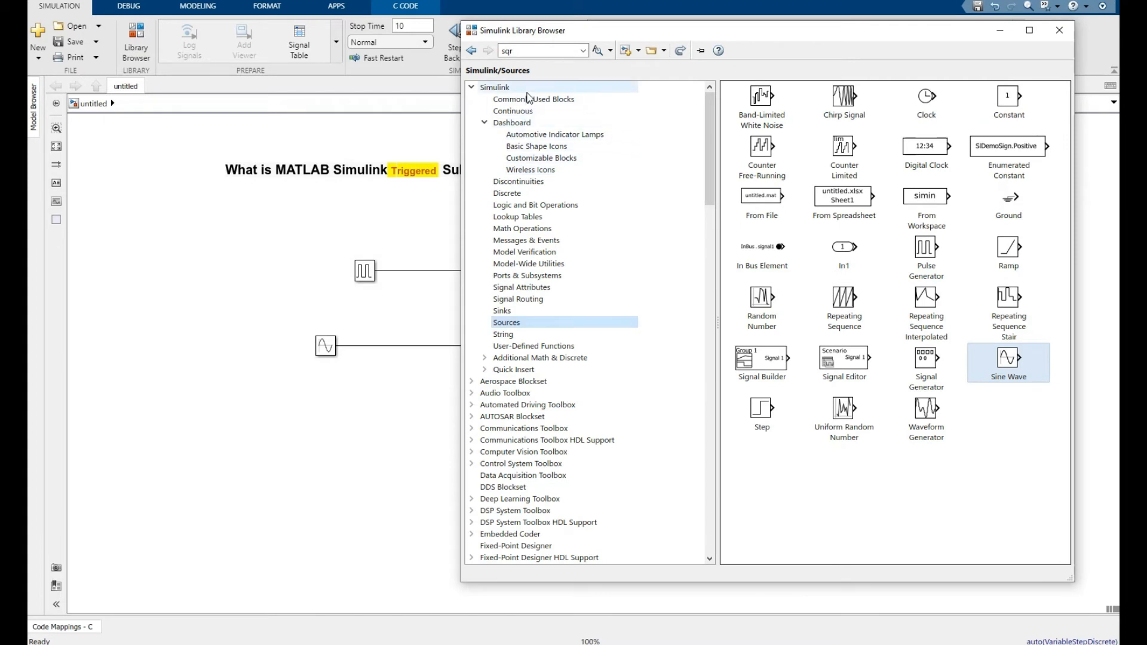
Pick a Scope block and draw the subsystem output line toward it.
left_click(533, 98)
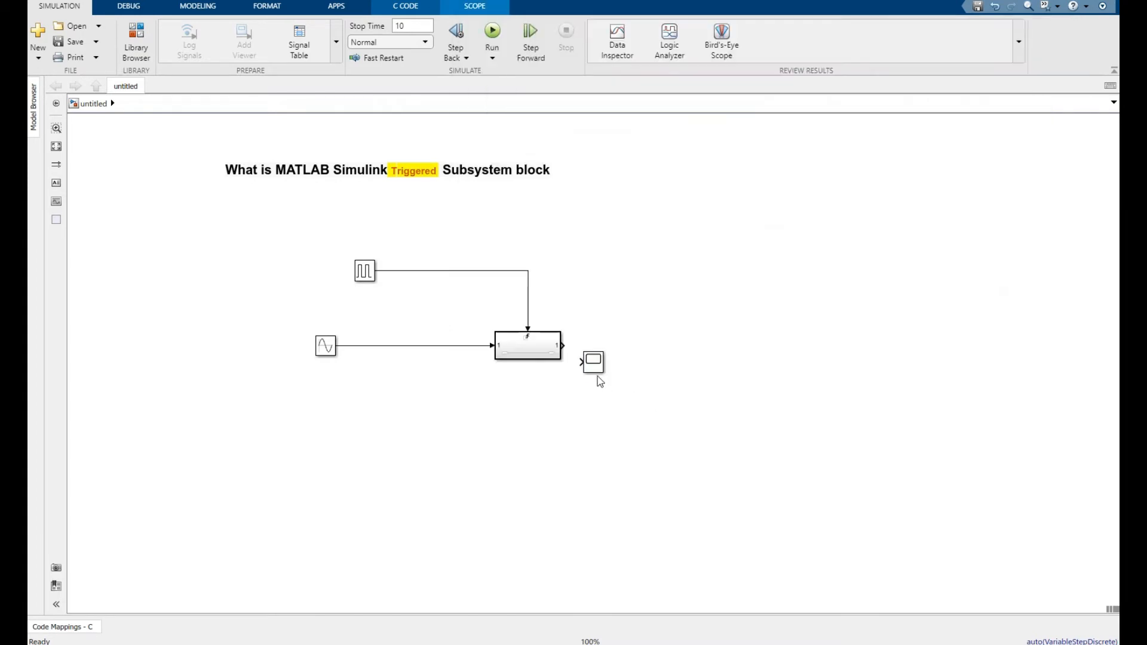
left_click_drag(593, 362, 651, 346)
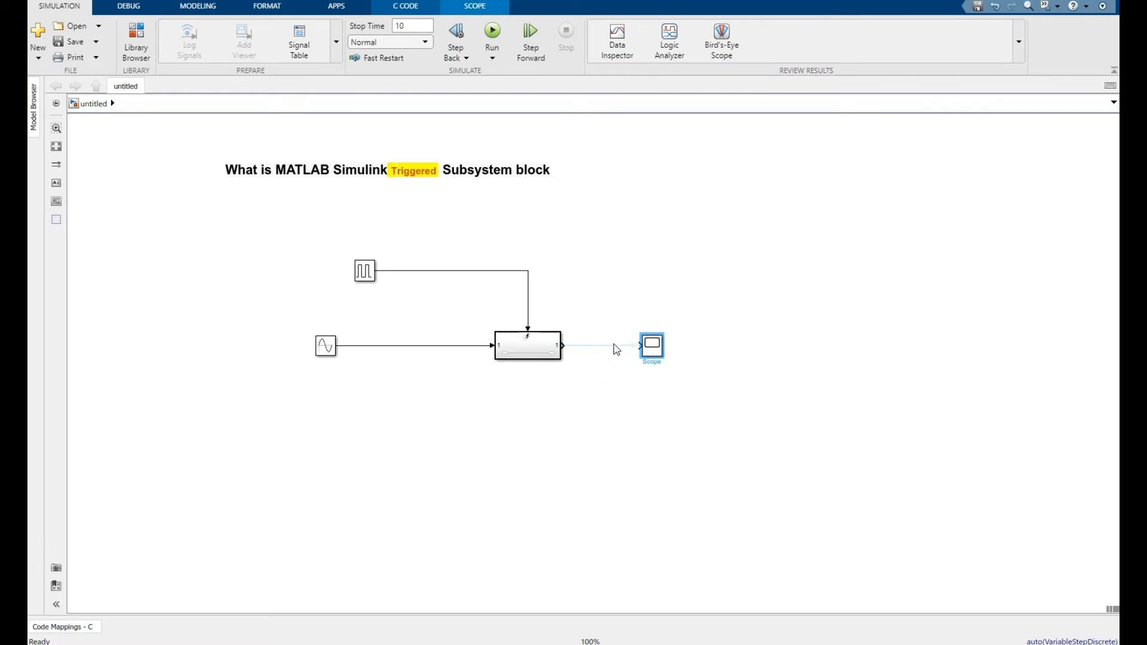
left_click(528, 207)
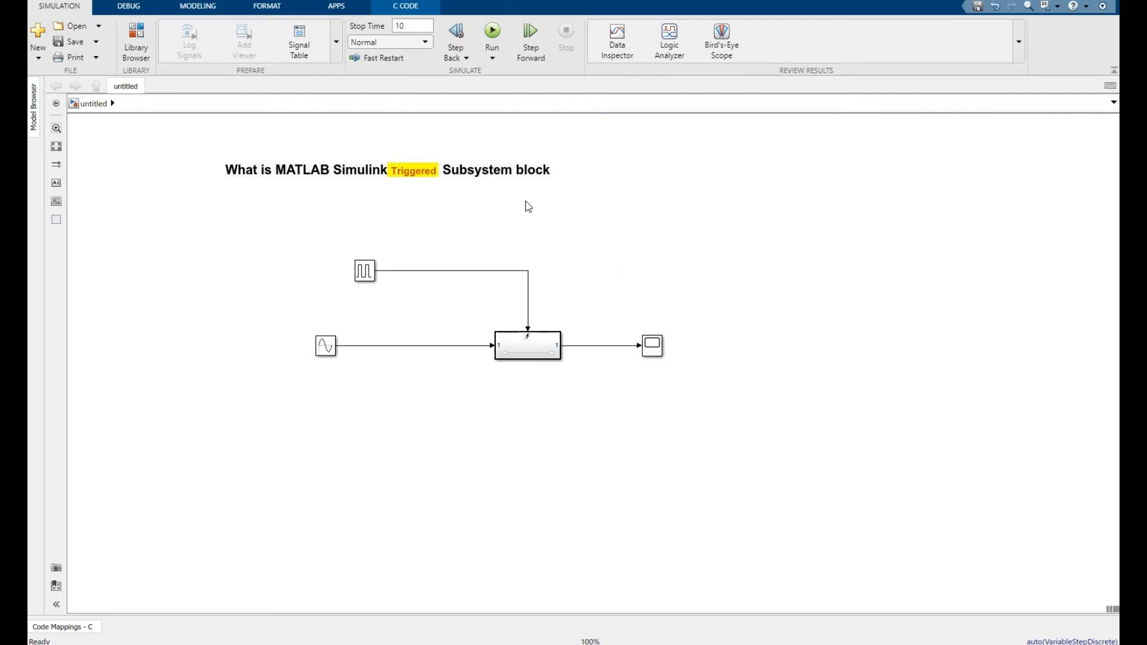
left_click(364, 271)
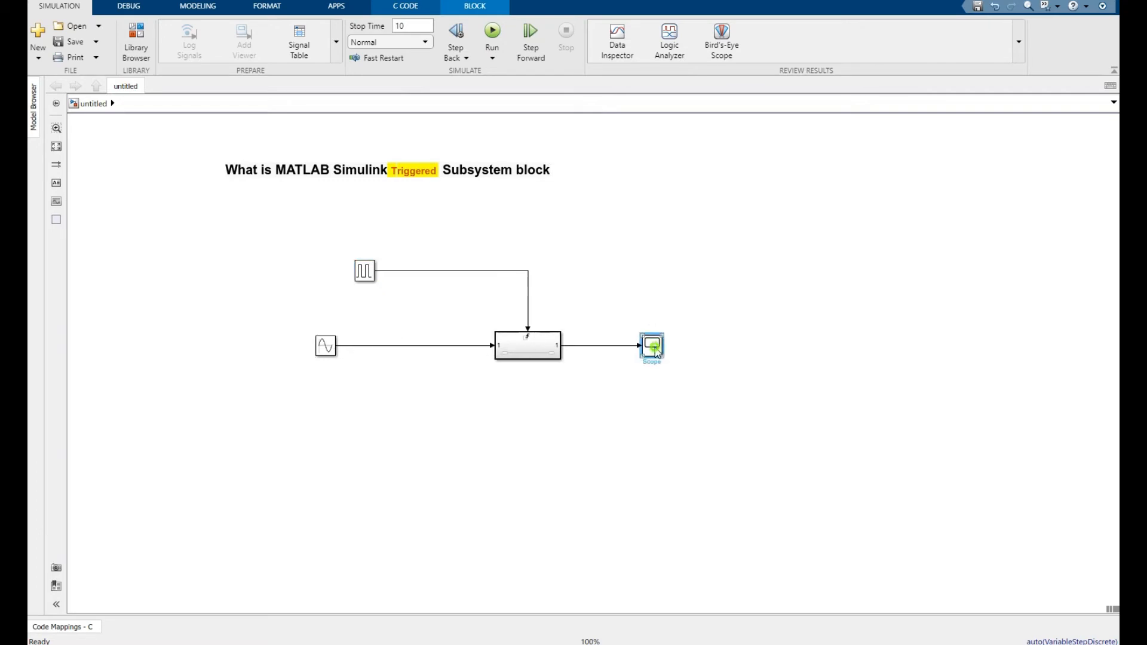
Delete the old Scope and add a fresh Scope block from the library.
key("Delete")
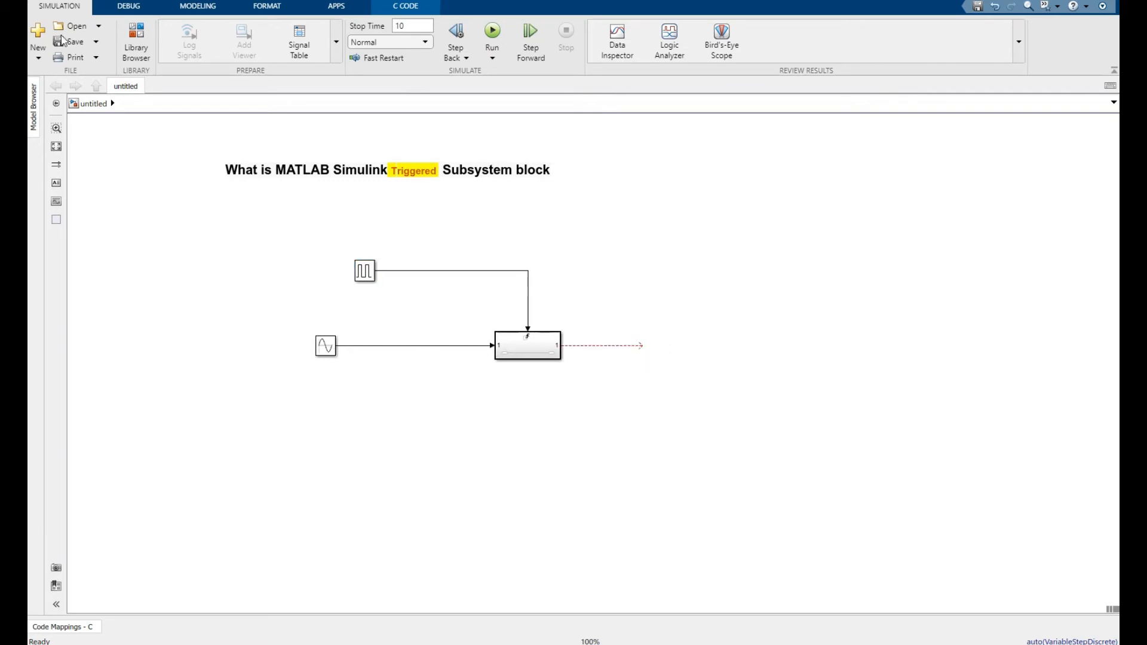
left_click(136, 42)
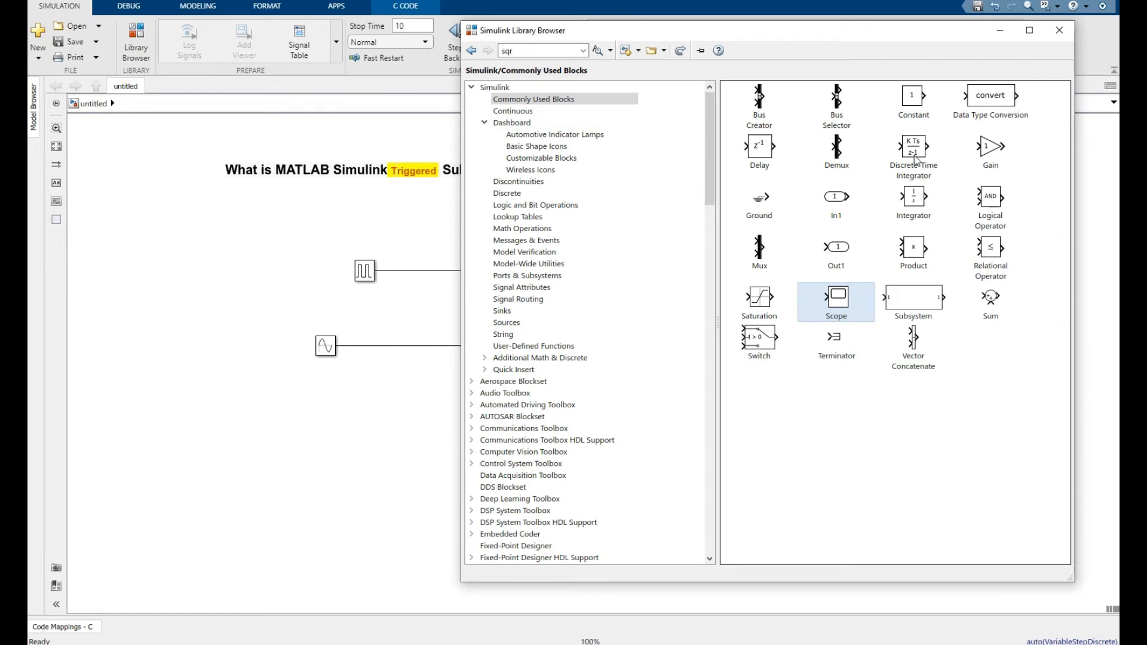
right_click(835, 297)
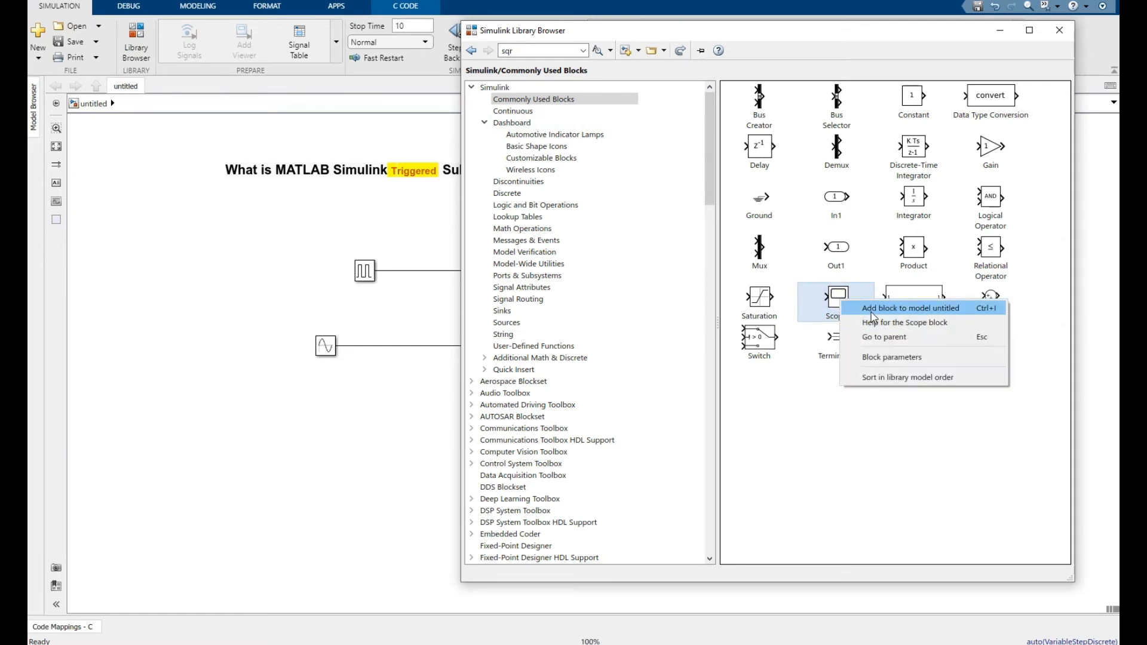
left_click(910, 307)
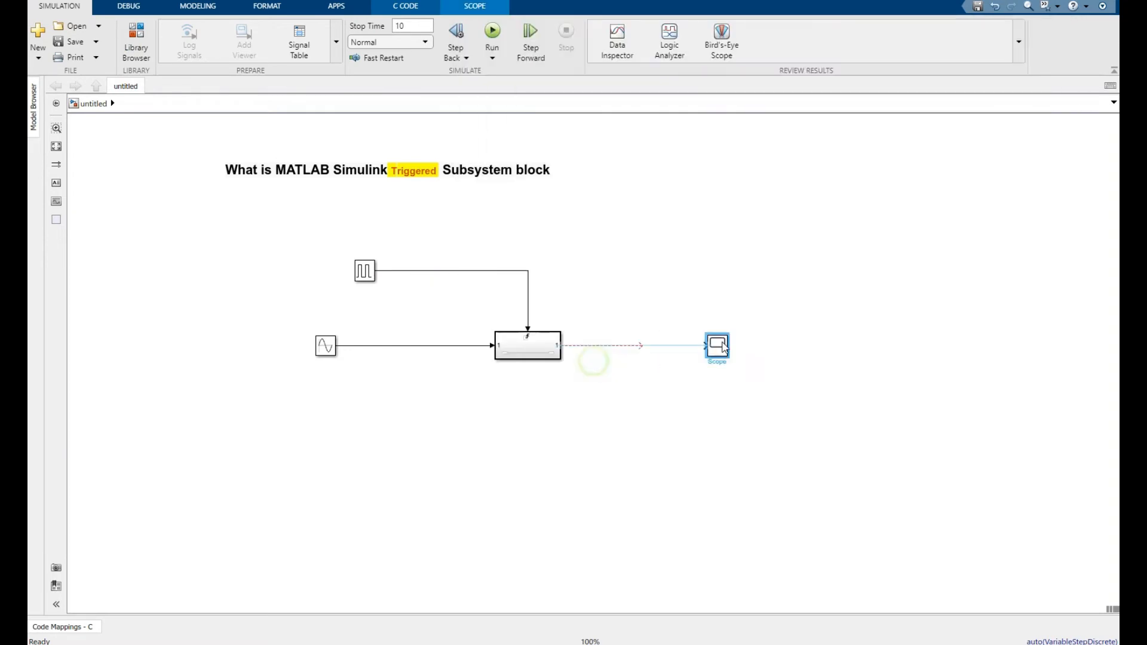
Set the Scope's number of input ports to 3 in its configuration properties.
double_click(717, 344)
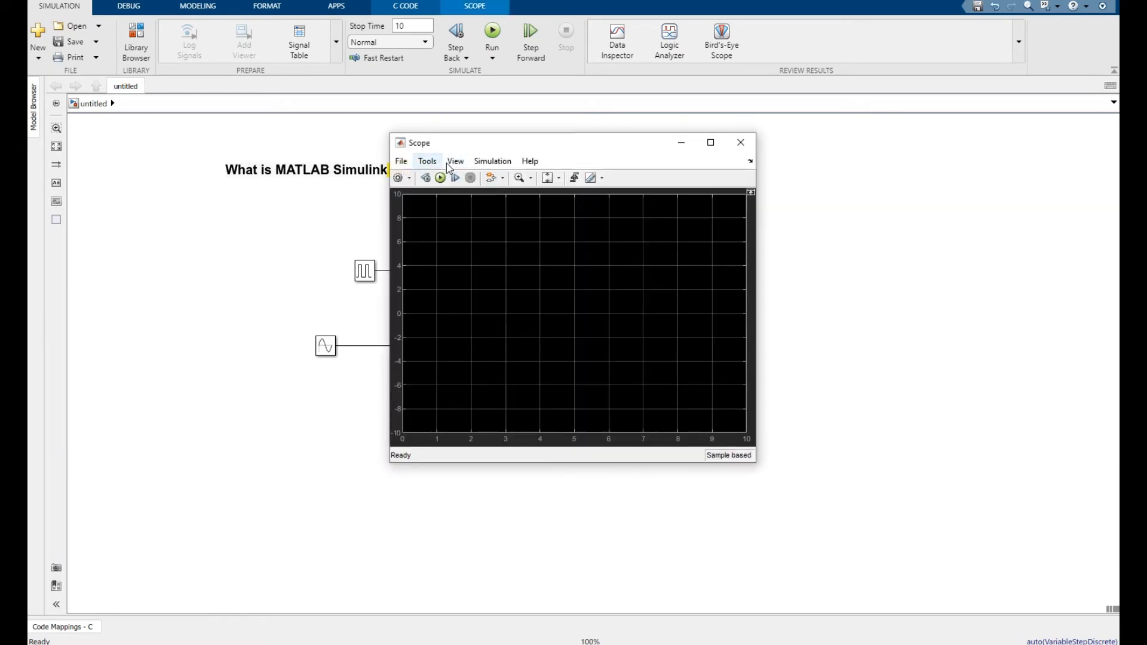
left_click(398, 178)
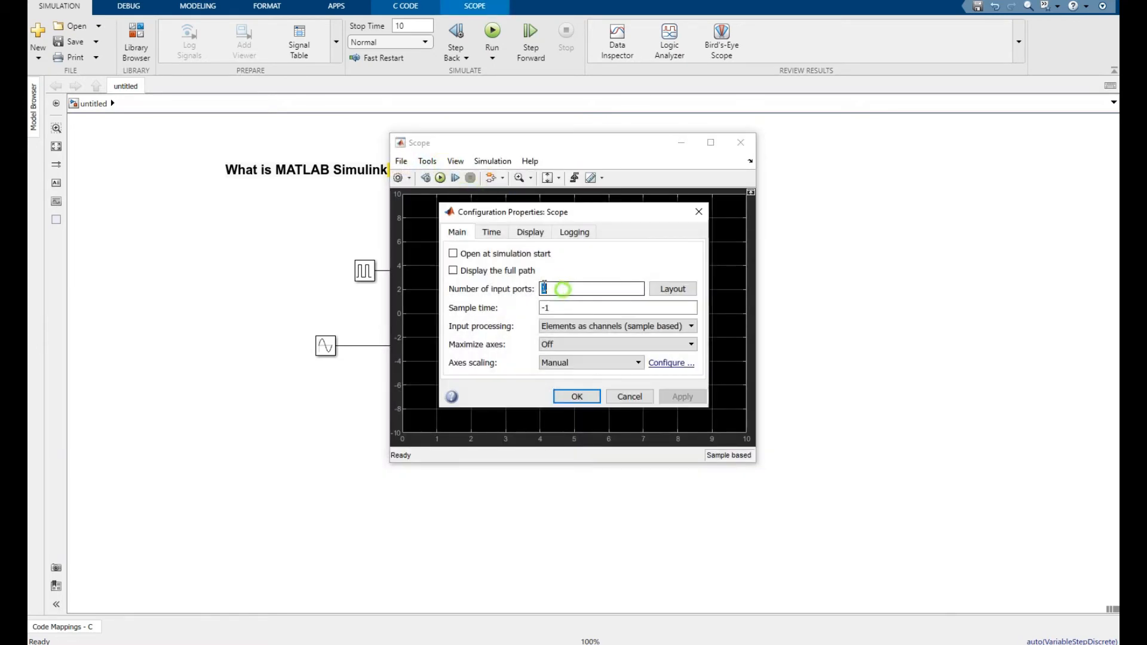
left_click(591, 288)
type("2")
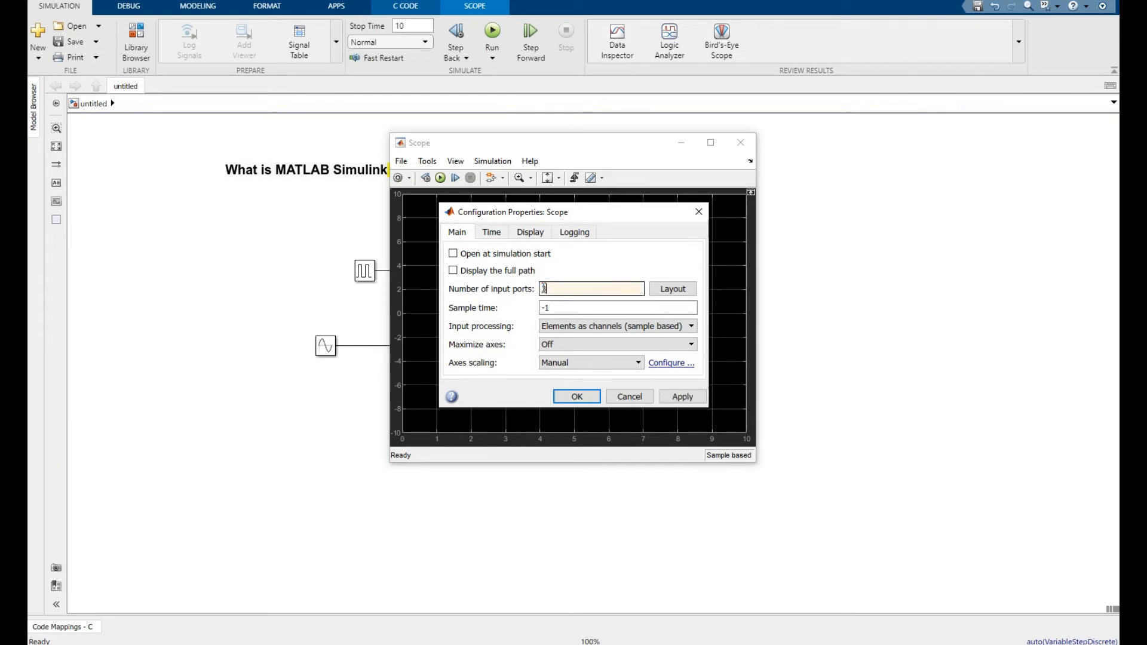
left_click(672, 288)
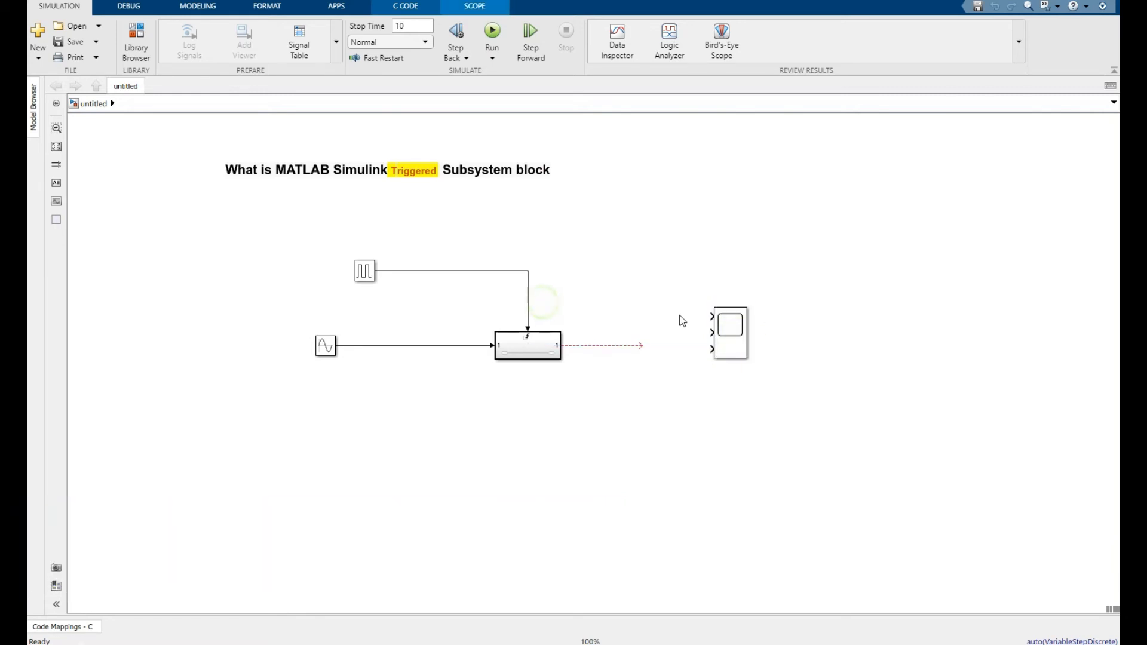
Wire pulse and sine to Scope inputs 1–2, subsystem output to input 3, nudge Scope right.
left_click_drag(528, 316, 710, 316)
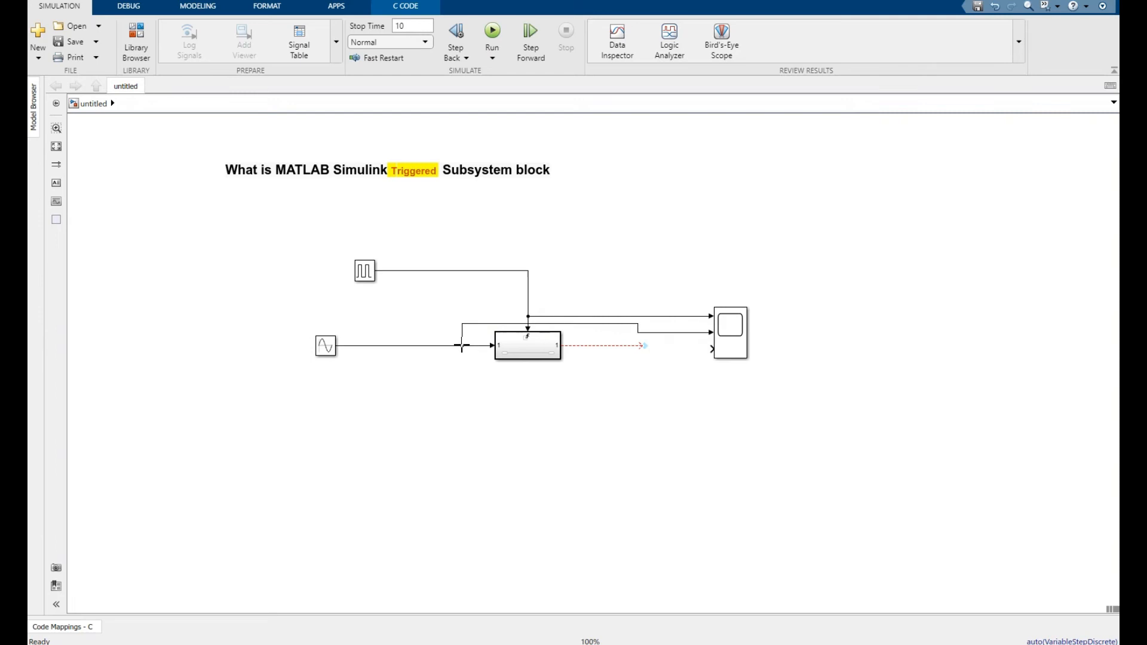
left_click(636, 348)
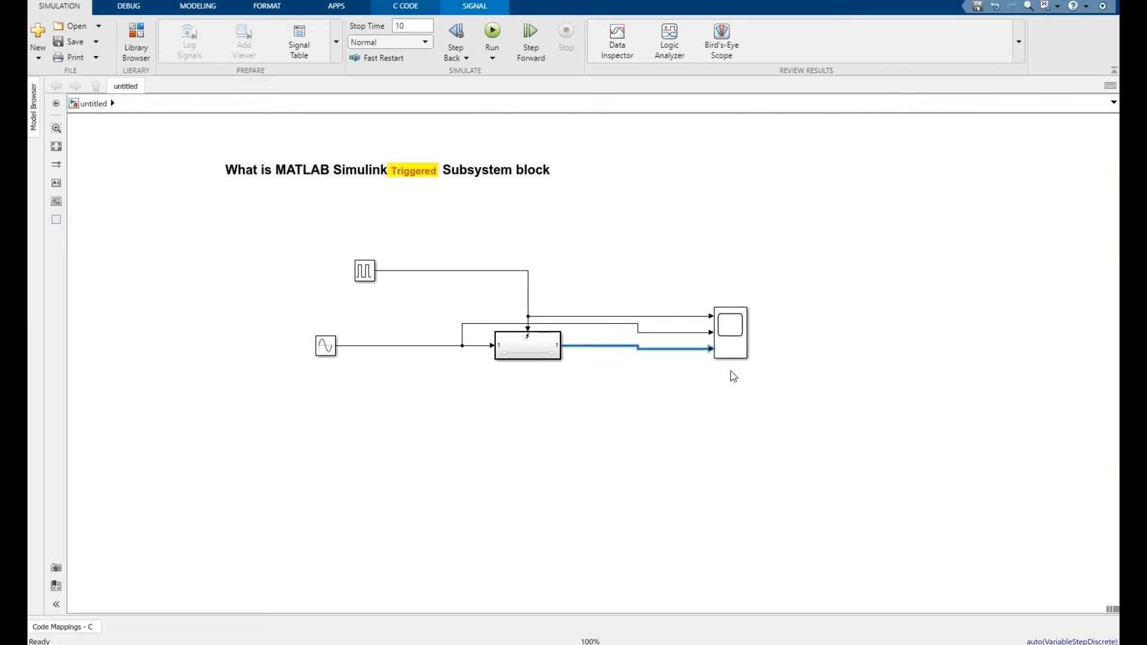
left_click(730, 333)
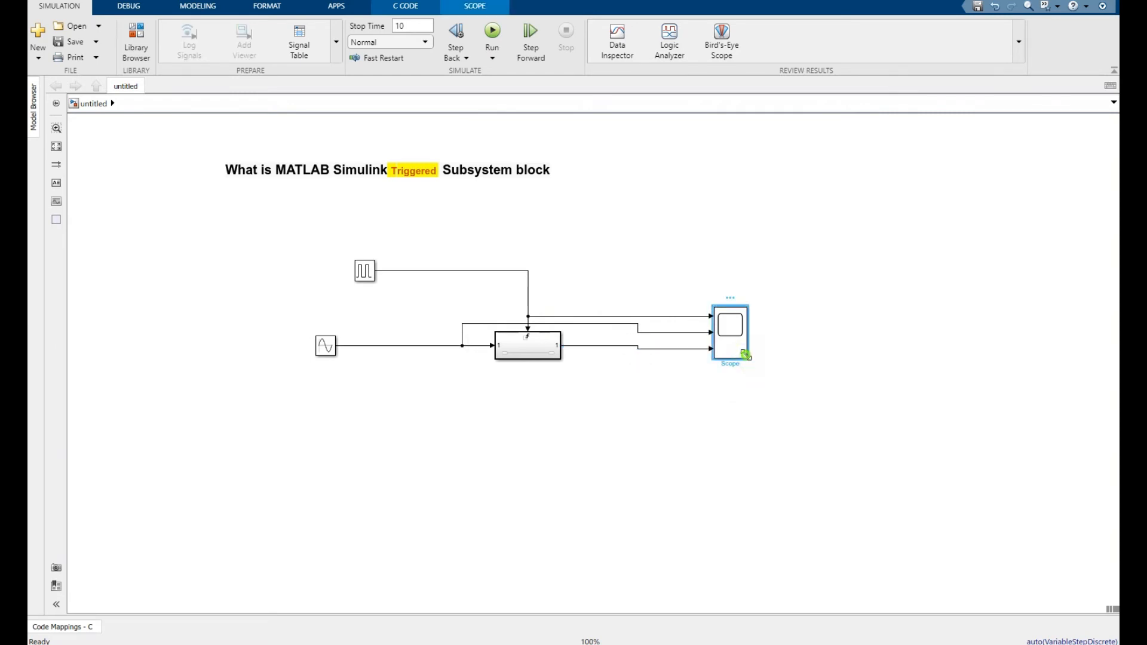
left_click_drag(730, 324, 756, 321)
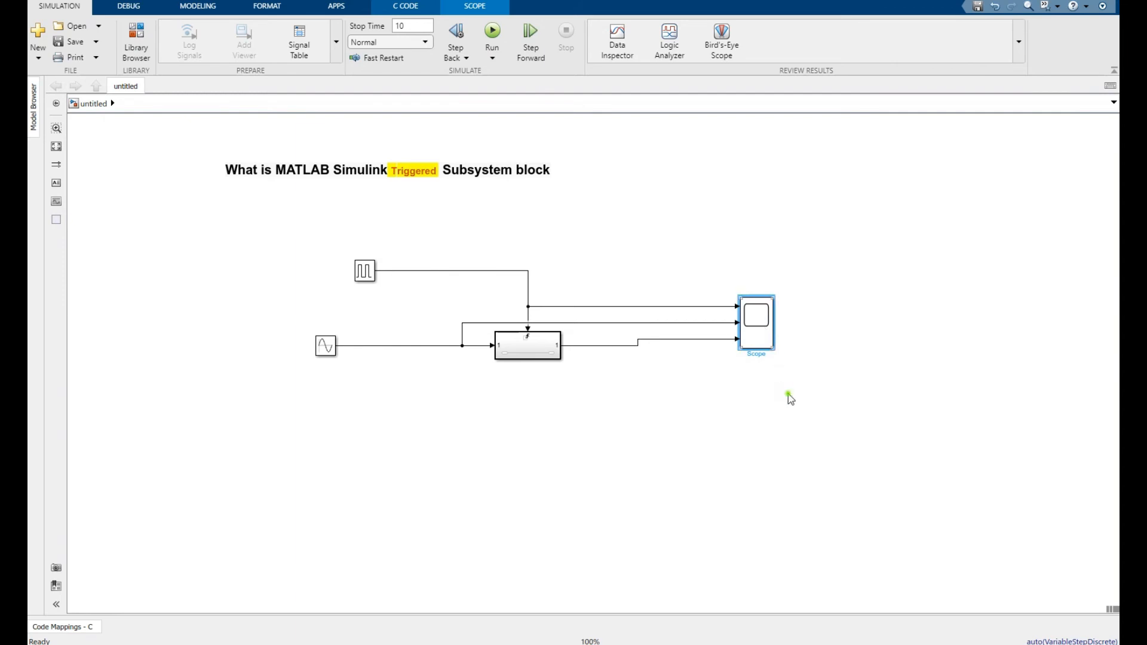
left_click(538, 279)
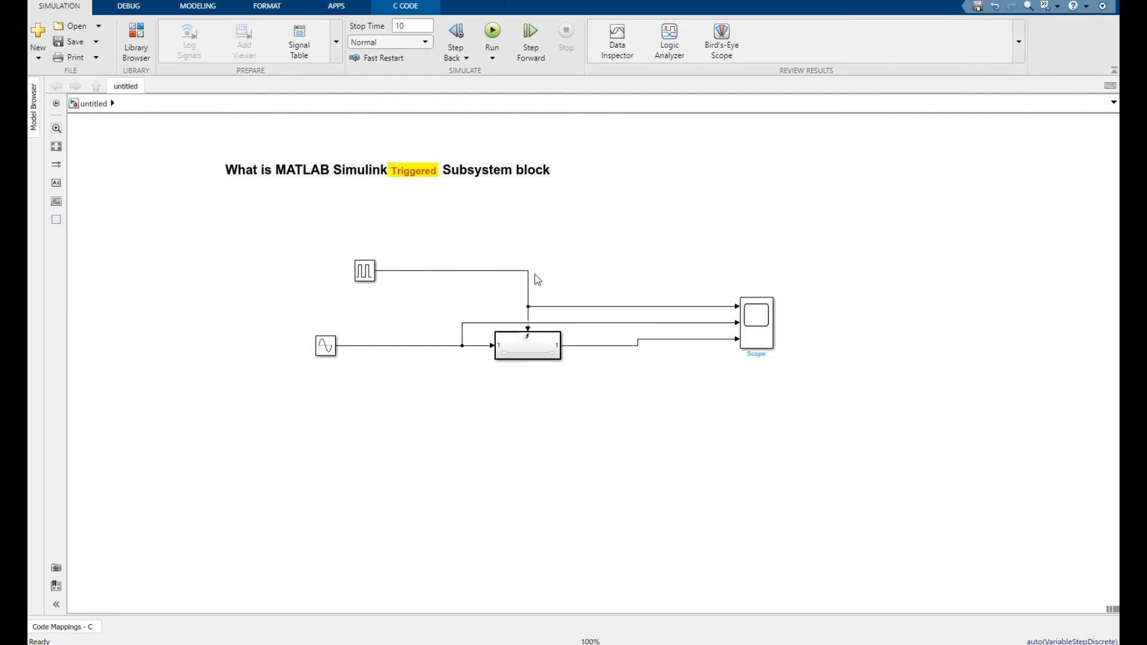
mouse_move(441, 348)
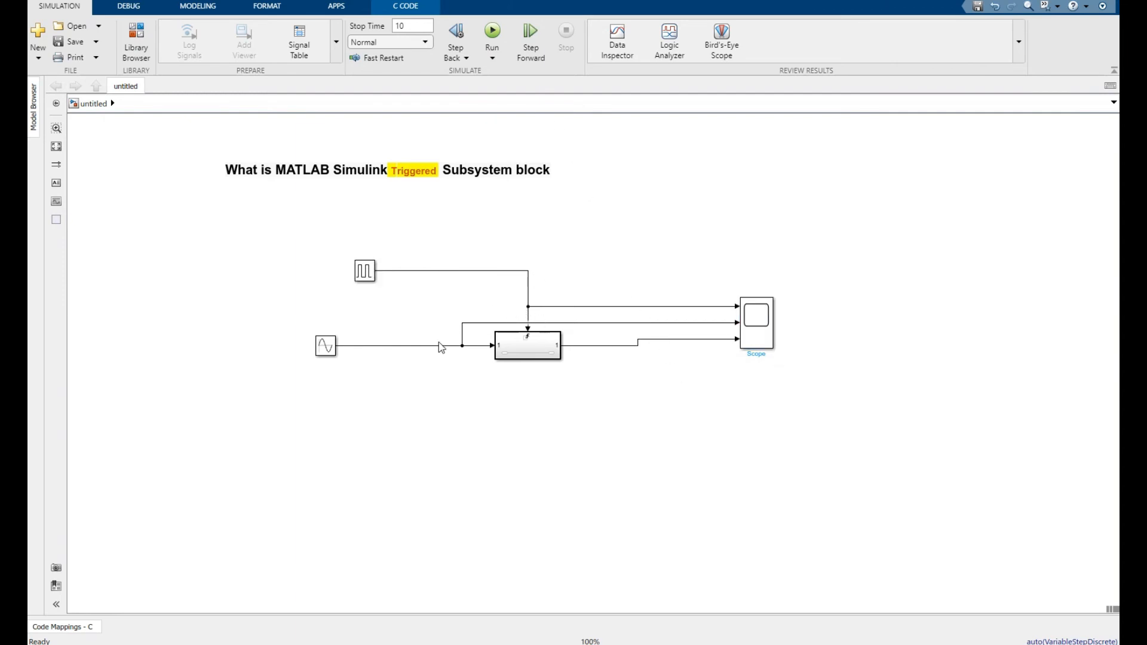
mouse_move(414, 352)
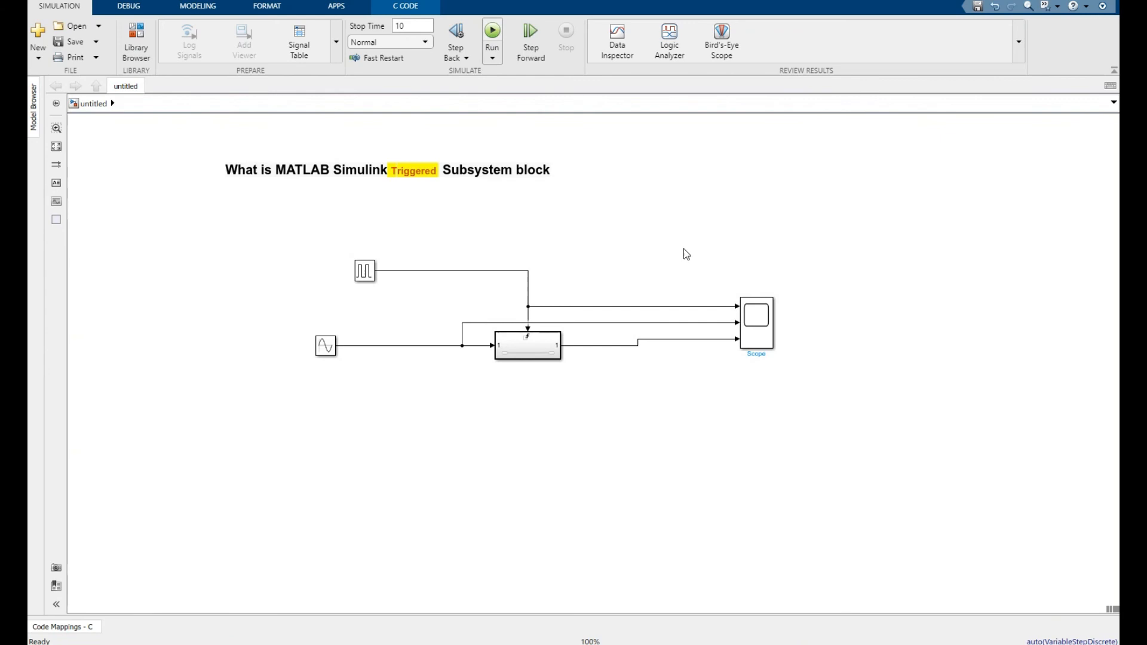
Run the simulation, view the pulse, sine and sampled traces, then select the subsystem.
left_click(755, 325)
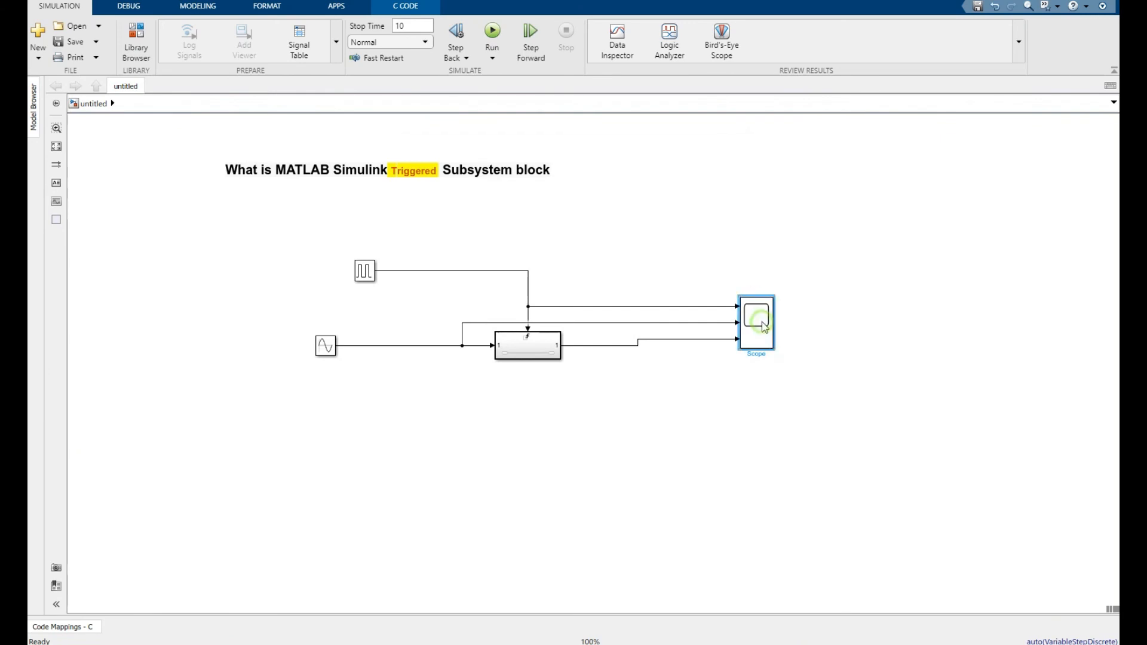
double_click(756, 323)
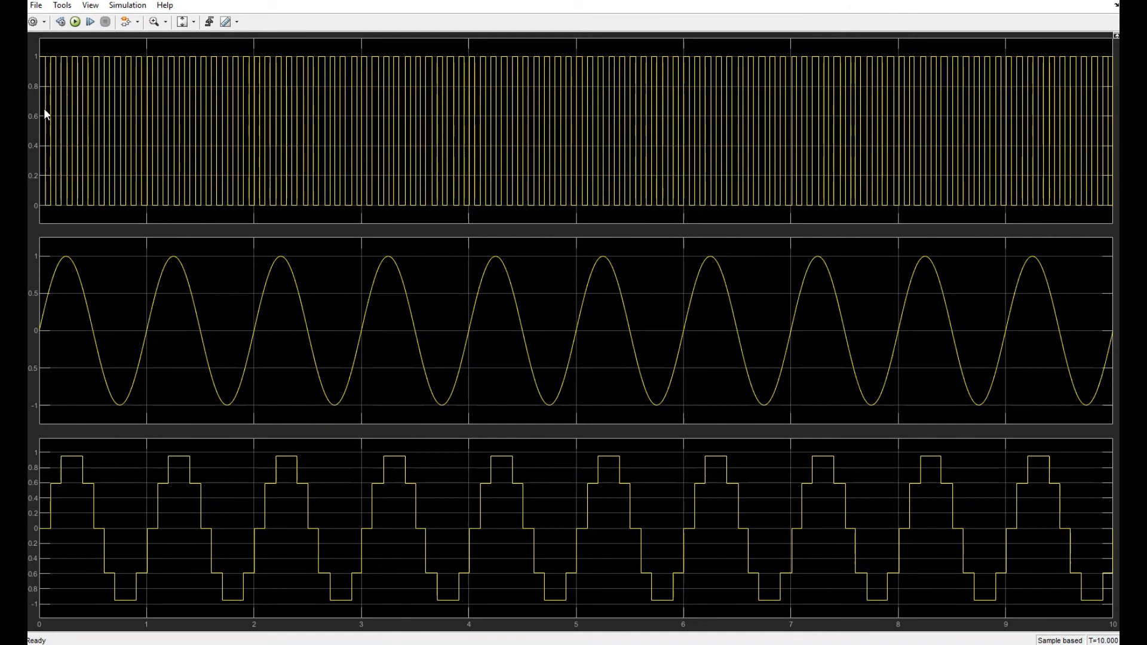
mouse_move(46, 68)
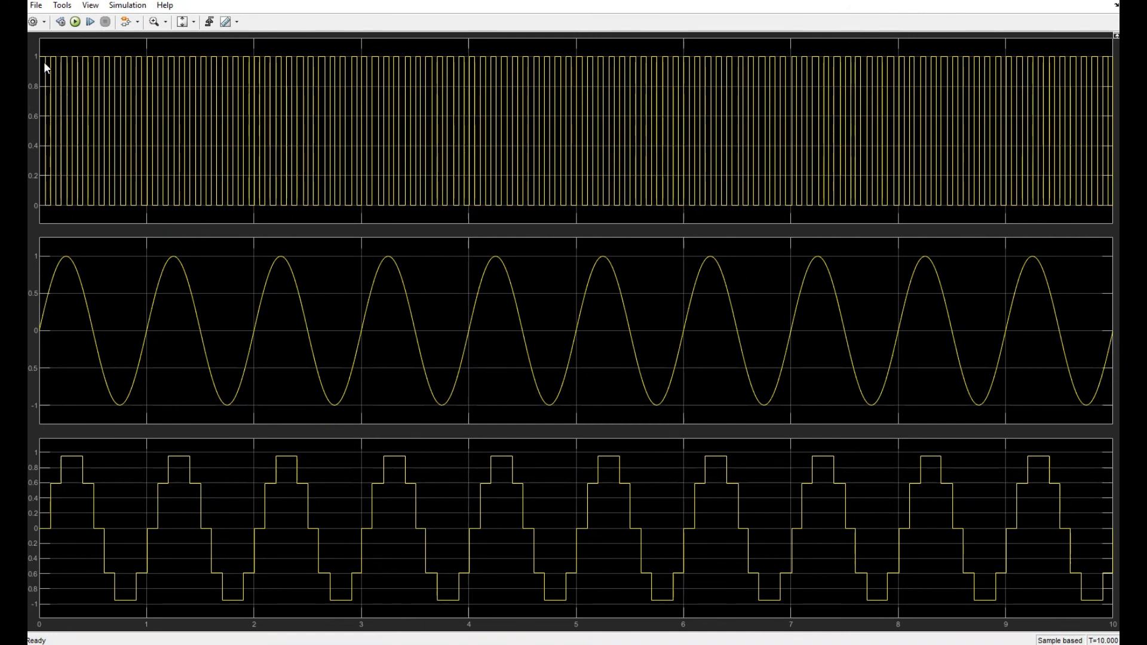
mouse_move(51, 278)
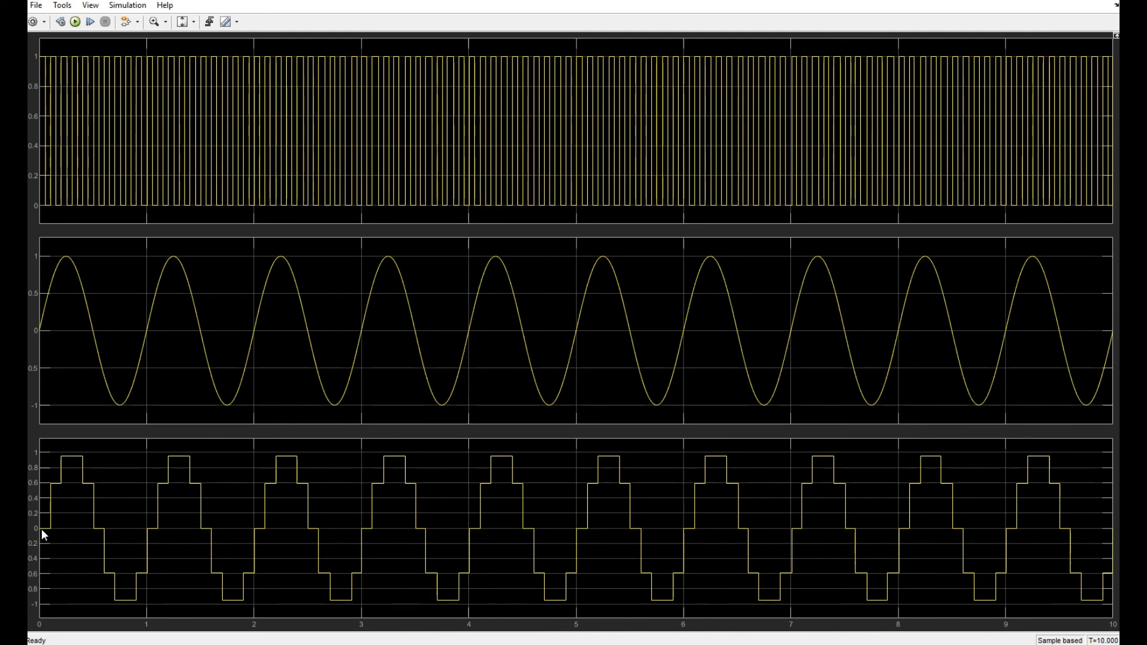
mouse_move(263, 511)
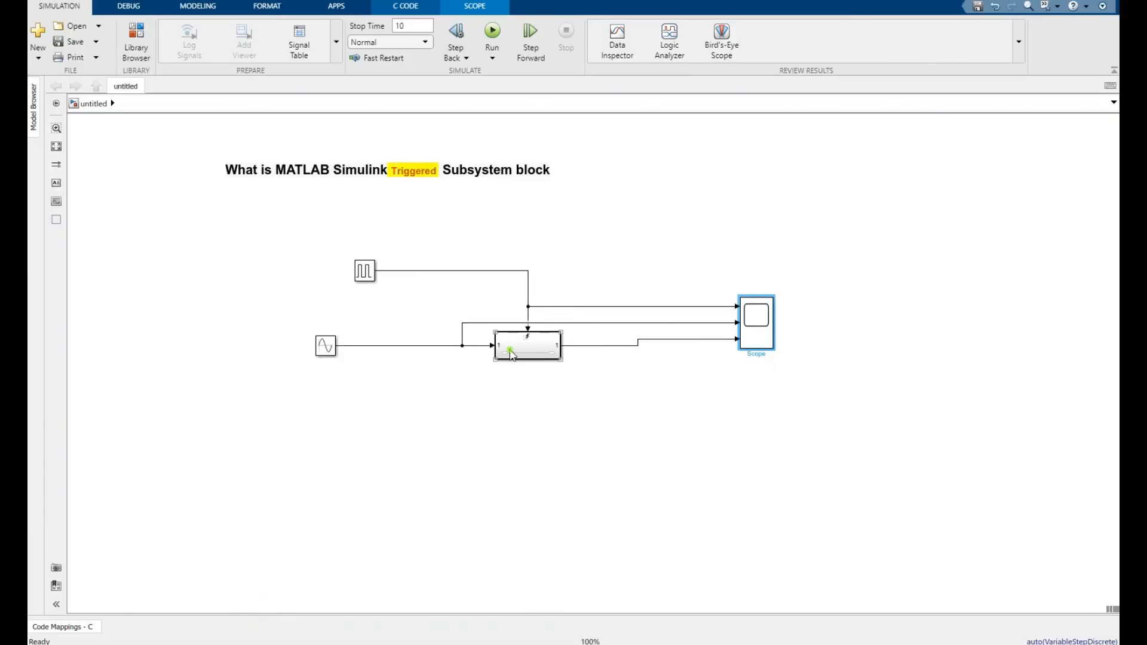
left_click(527, 345)
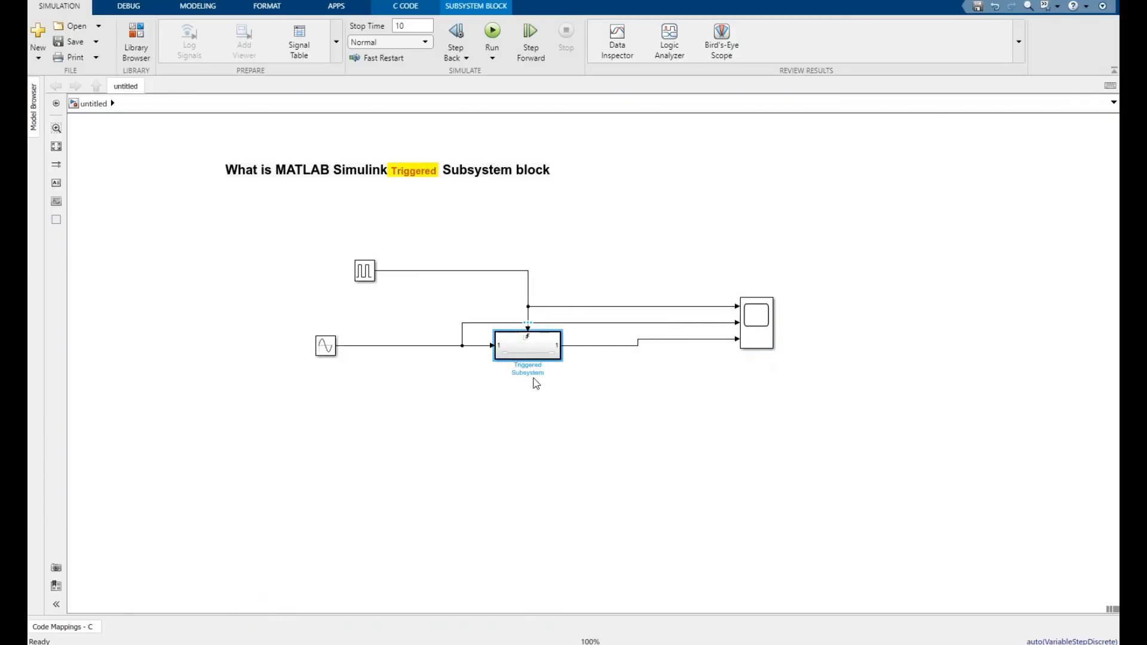